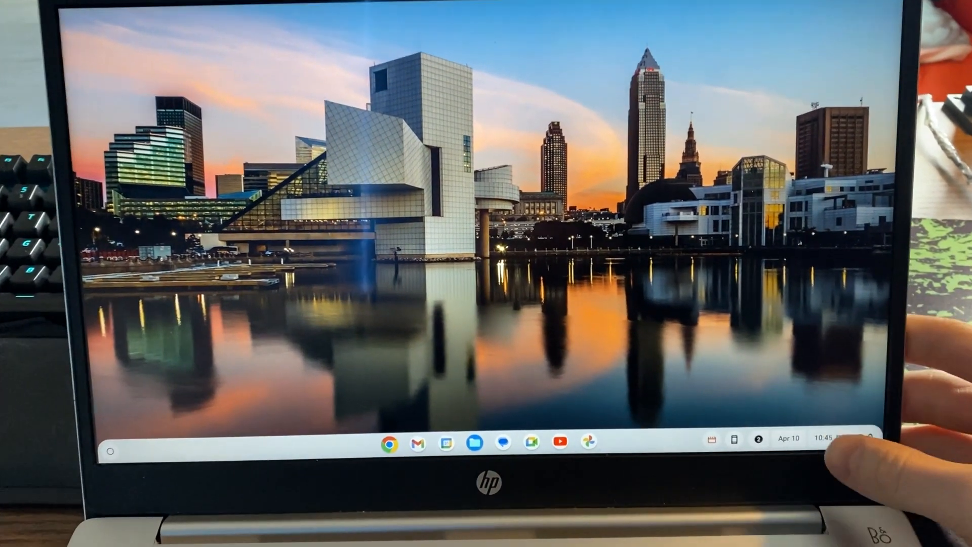
# - Open the Quick Settings panel from the shelf clock
pyautogui.click(811, 440)
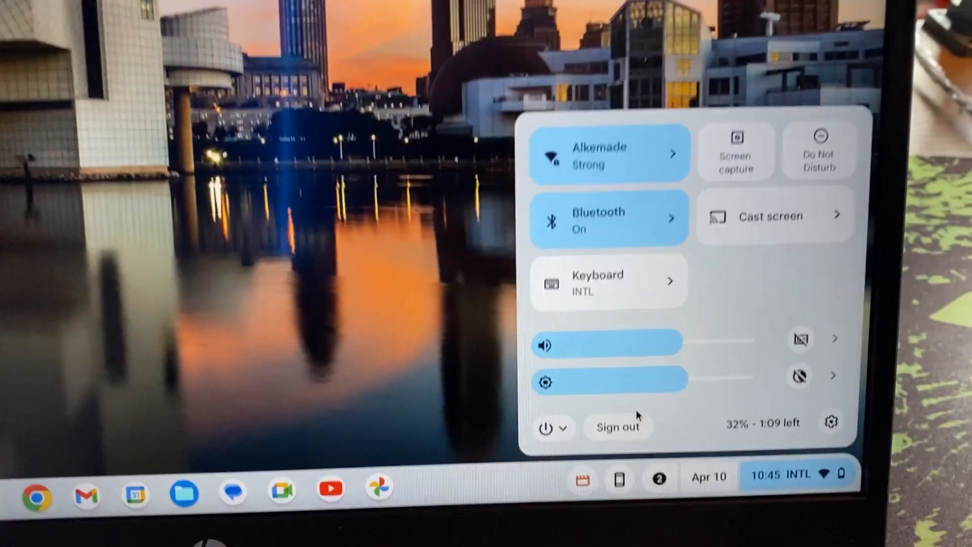
# - Sign out and pick the college-managed account on the login screen
pyautogui.click(616, 426)
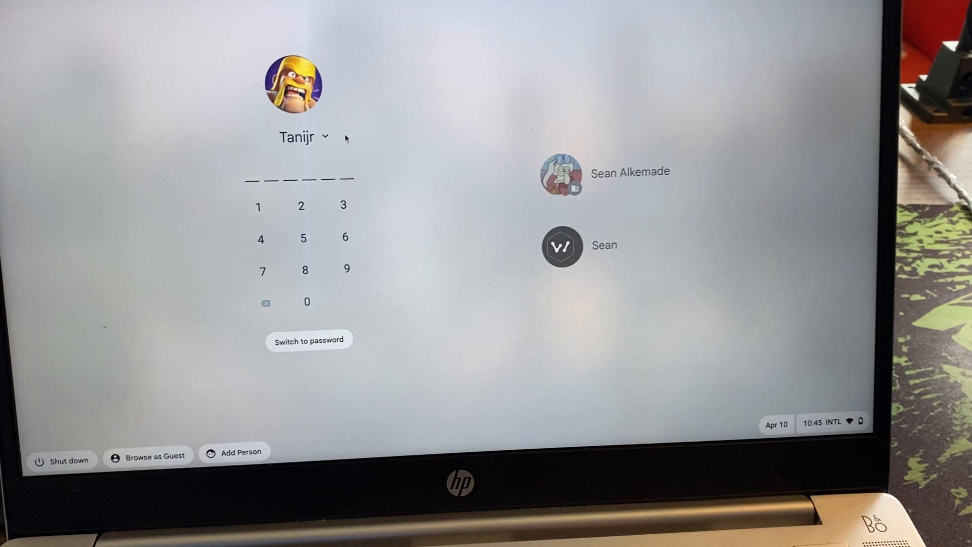
pyautogui.click(323, 137)
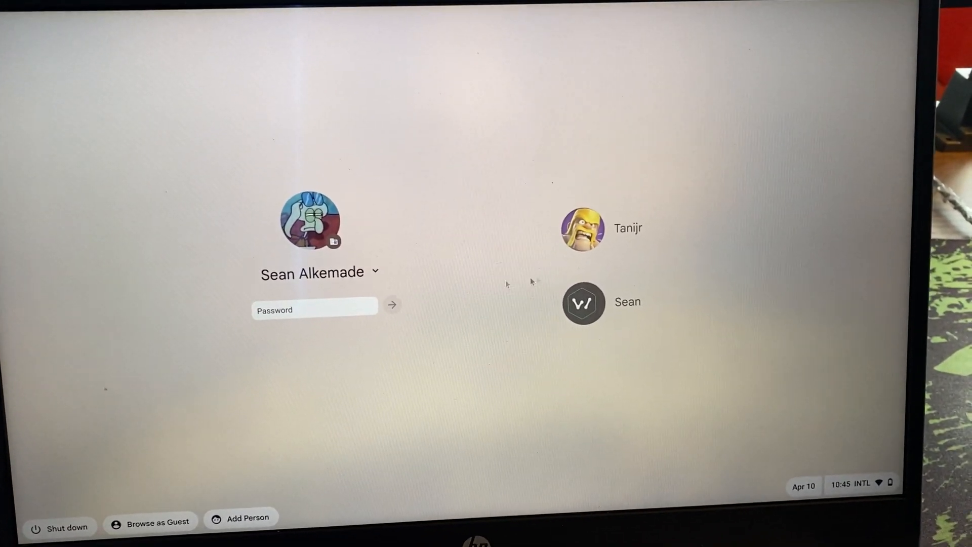
# - Remove the college-managed account via its dropdown's Remove account option
pyautogui.click(375, 272)
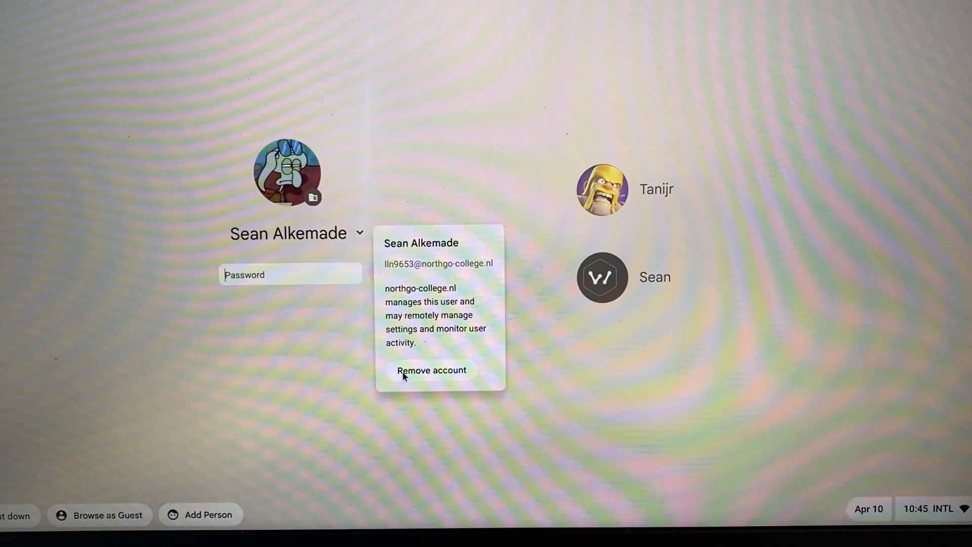
pyautogui.click(431, 370)
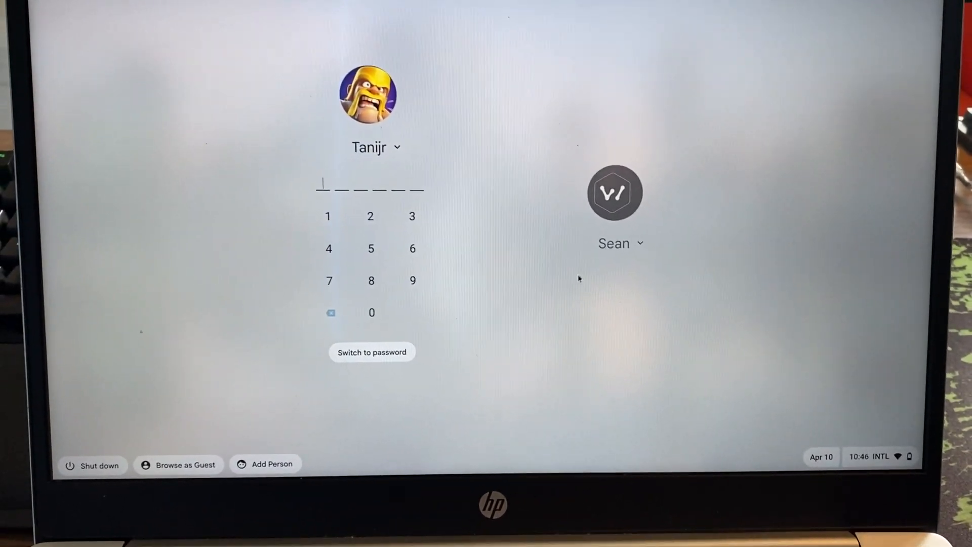
# - Sign in as owner Tanijr and open Settings > Developers showing Powerwash
pyautogui.click(397, 147)
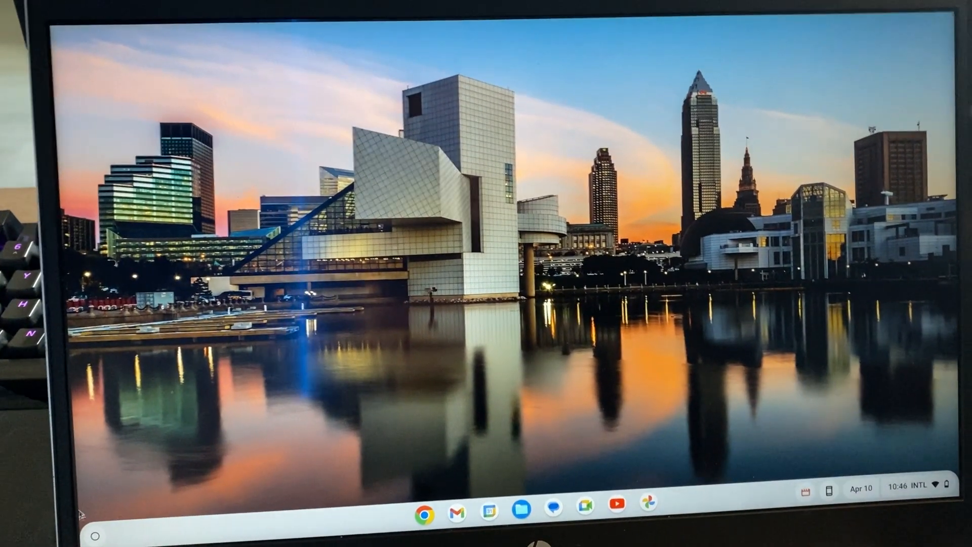
pyautogui.click(94, 516)
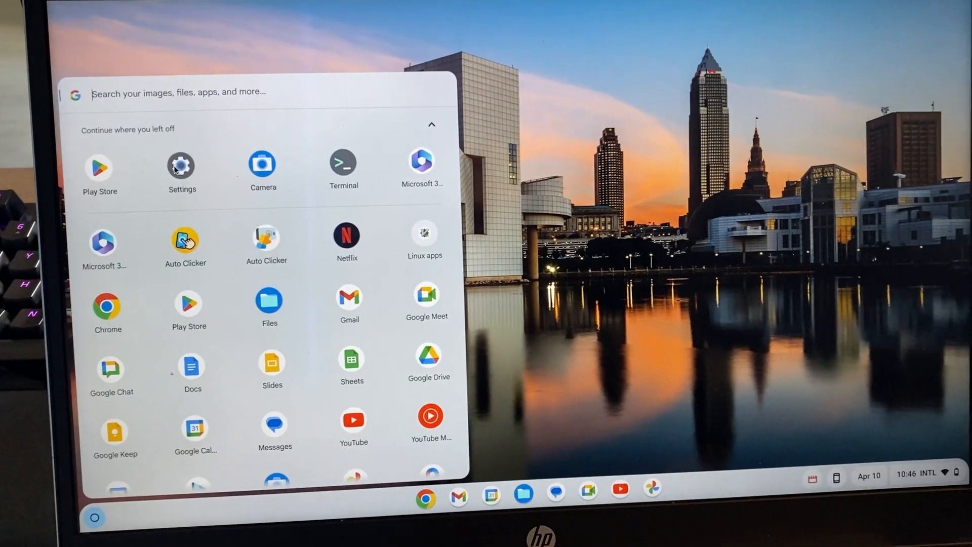
pyautogui.click(181, 163)
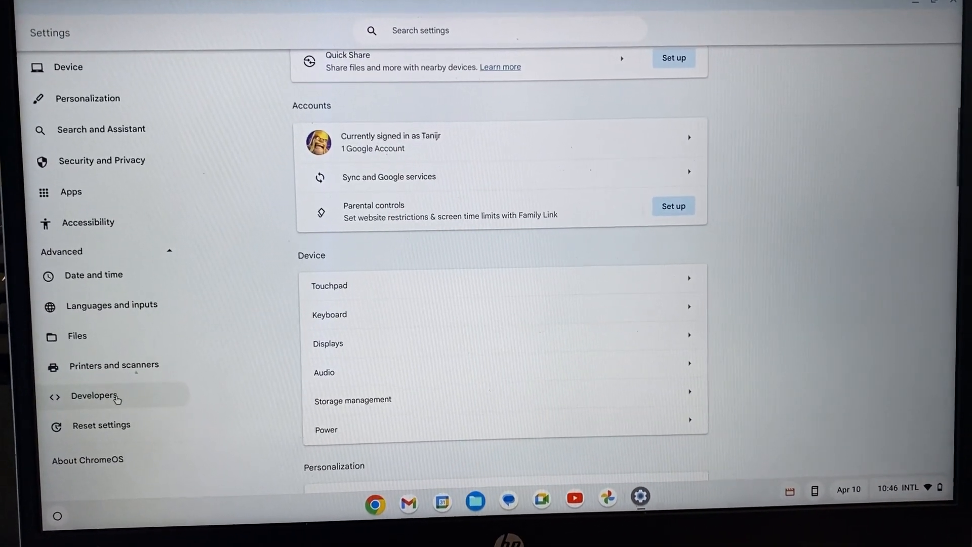
pyautogui.click(93, 396)
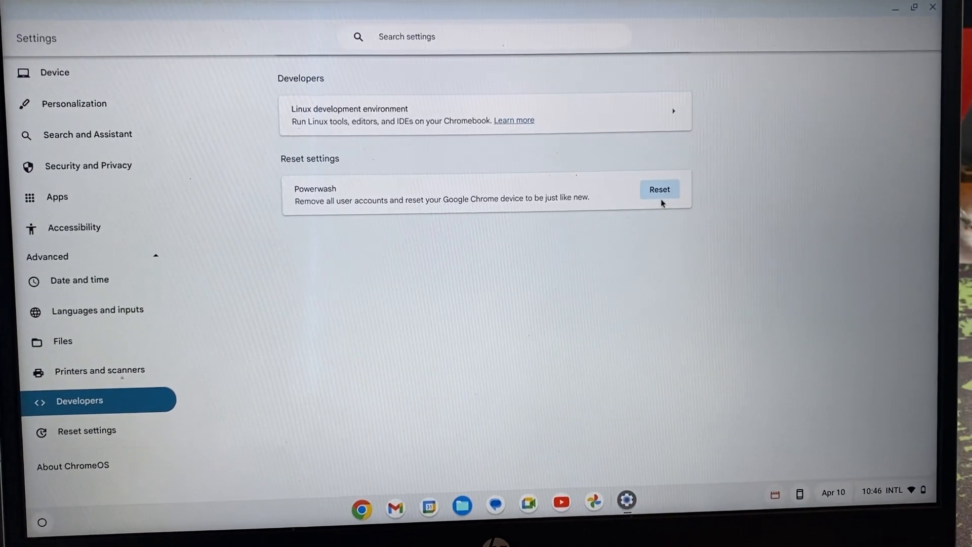